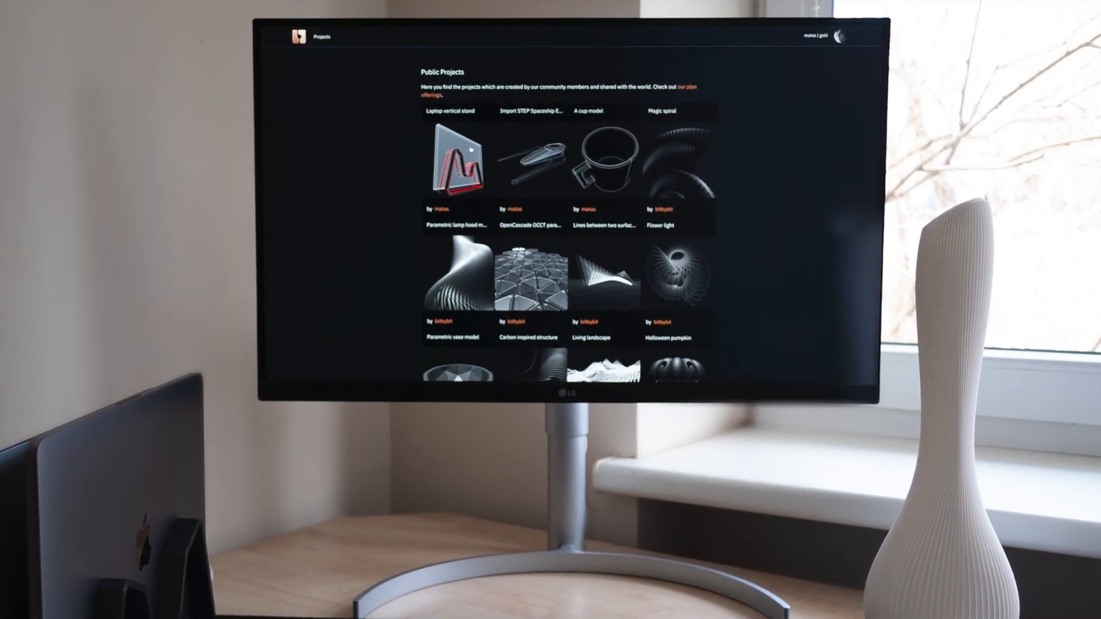
Open the Laptop vertical stand project from the Public Projects gallery
left_click(451, 159)
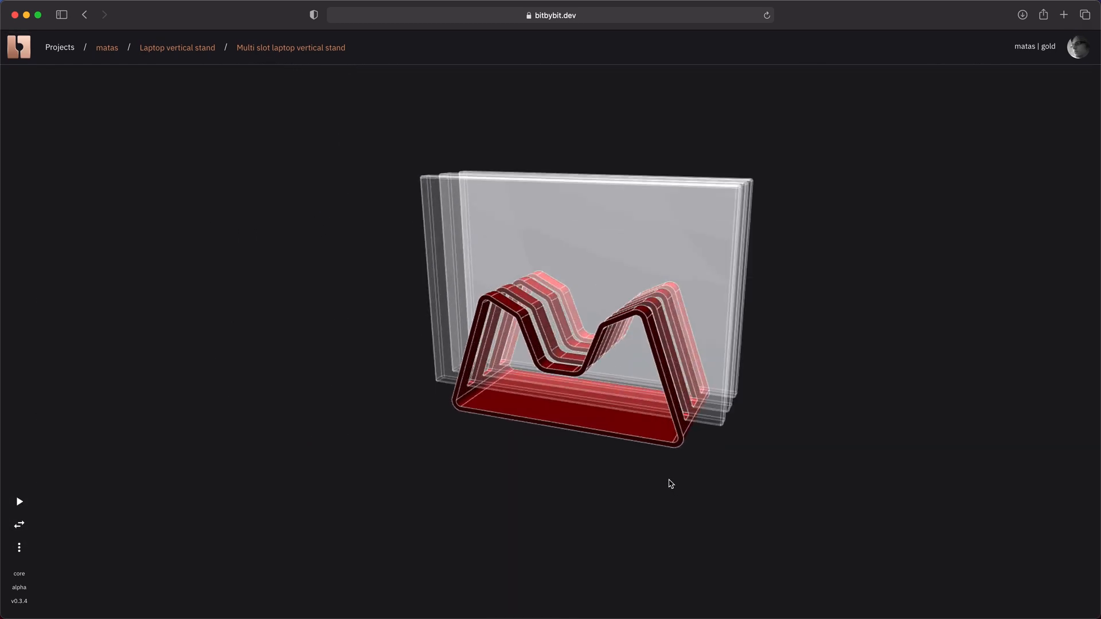
Orbit the two-slot laptop stand model to view it from other angles
left_click_drag(671, 483, 551, 495)
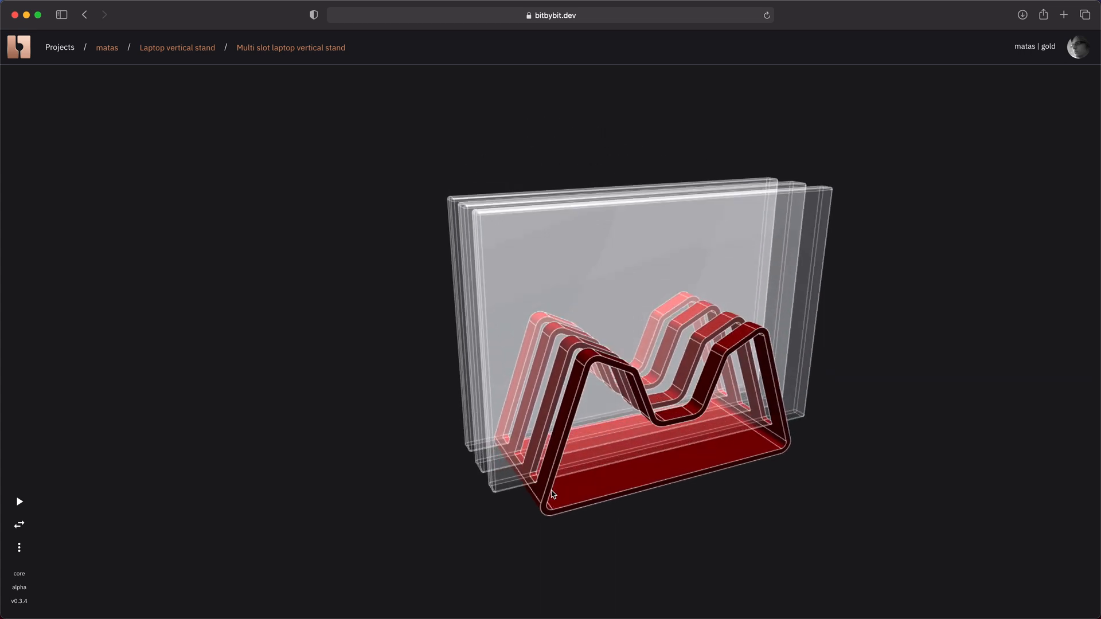
left_click_drag(551, 495, 573, 481)
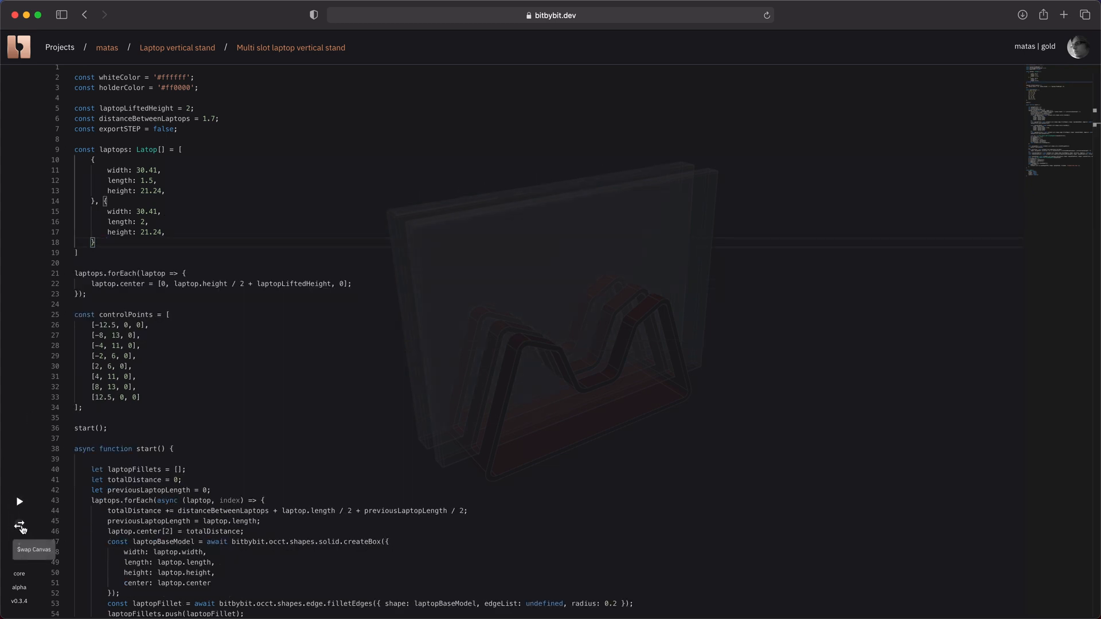
Swap back to the 3D canvas to show the regenerated single-slot stand
left_click(19, 528)
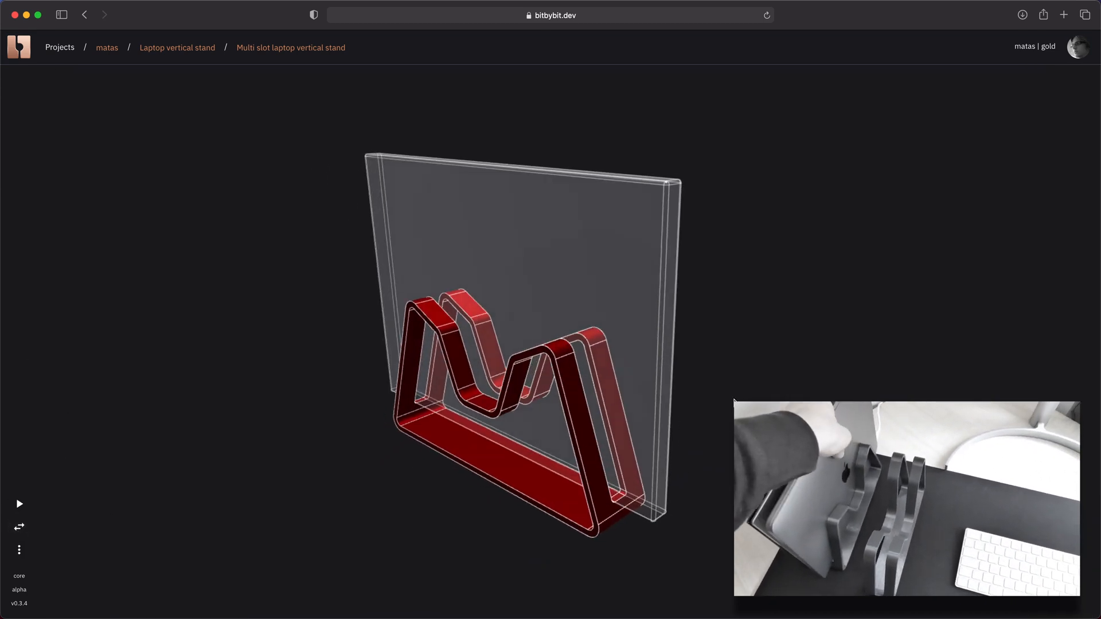
Orbit the reshaped single-slot stand, then view its edited control points in the script
left_click_drag(526, 351, 586, 406)
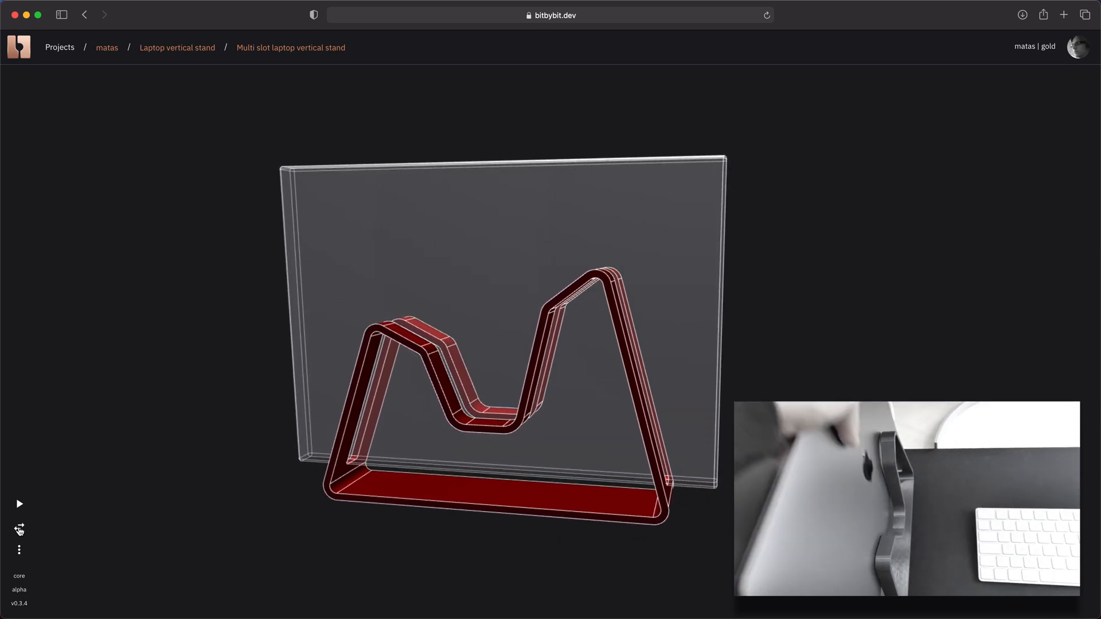
left_click(19, 529)
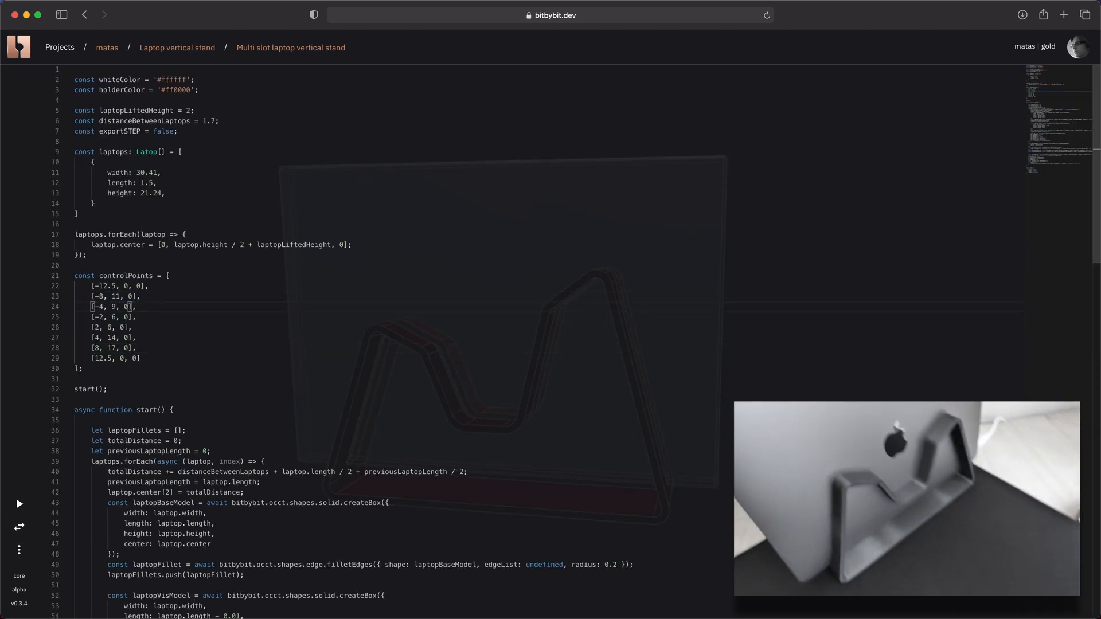
View the taller-peak stand in 3D, then return to the laptop dimensions script
left_click(19, 504)
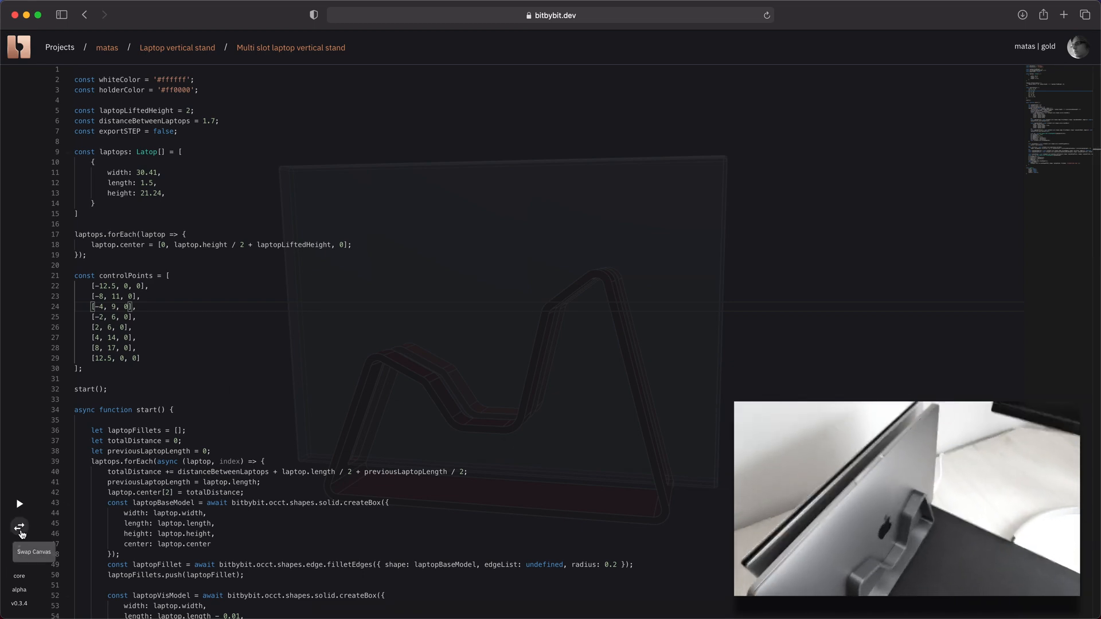
left_click(19, 528)
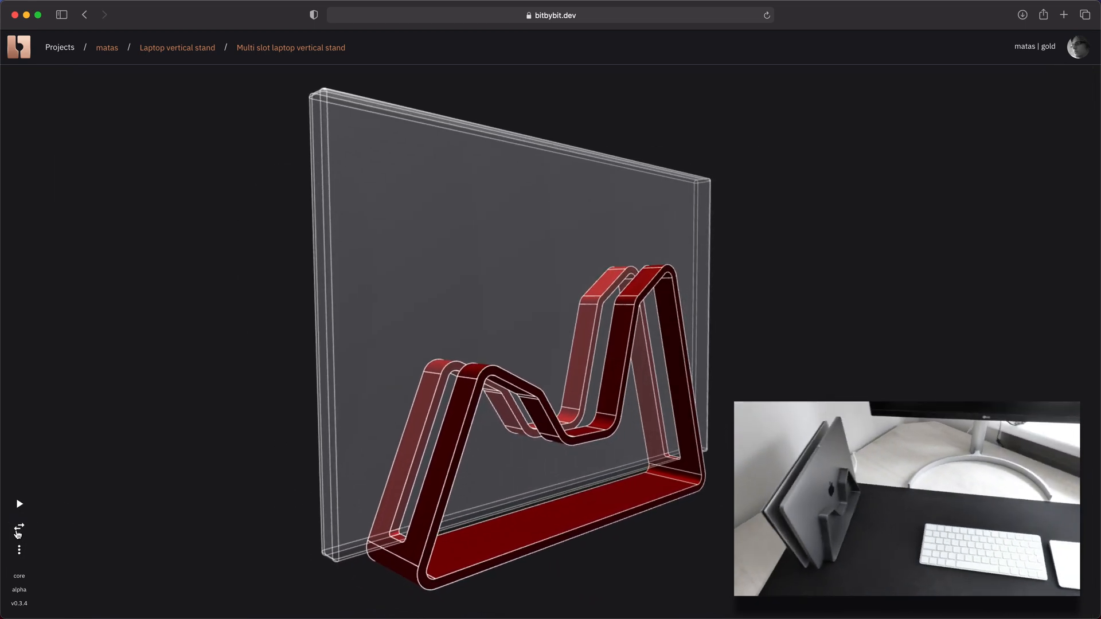
left_click(19, 529)
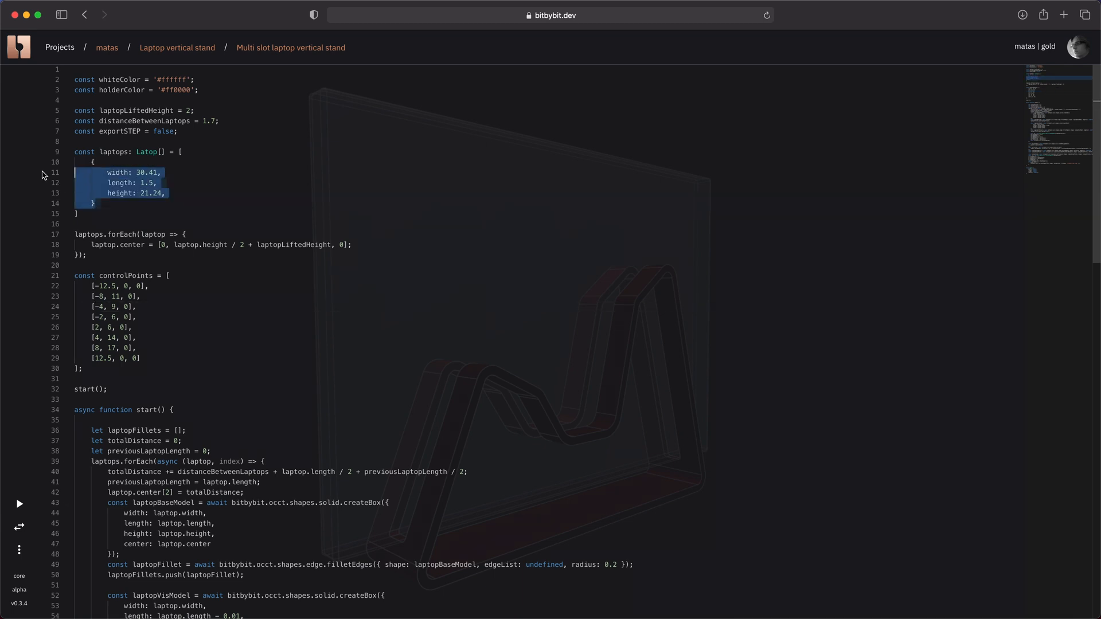